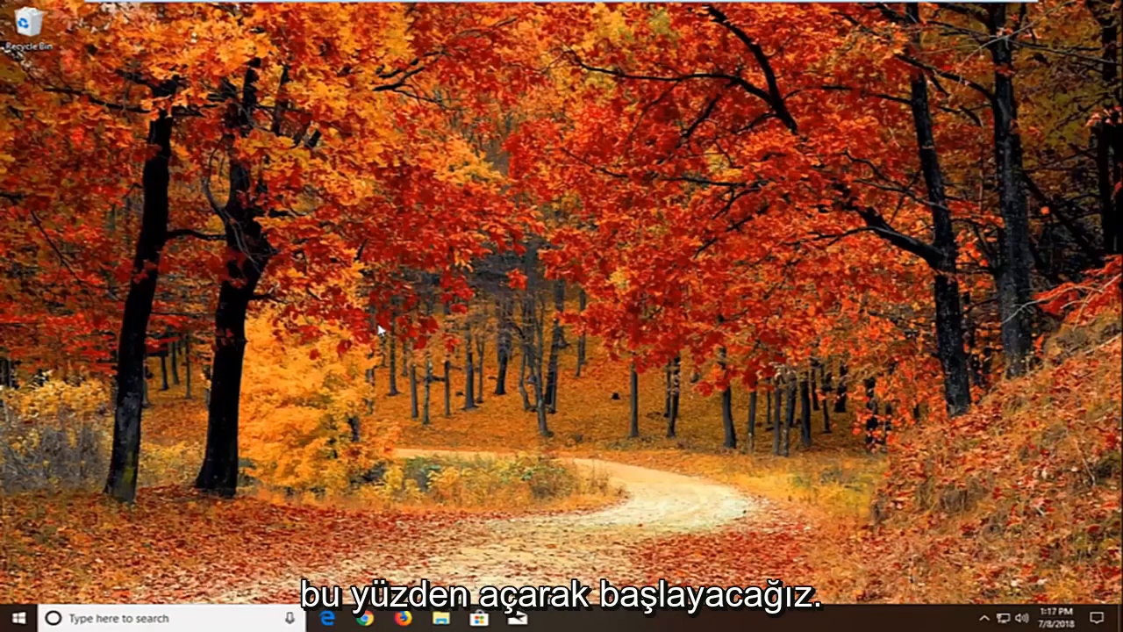
Search the Start menu for "serv" to bring up the Services console.
left_click(11, 617)
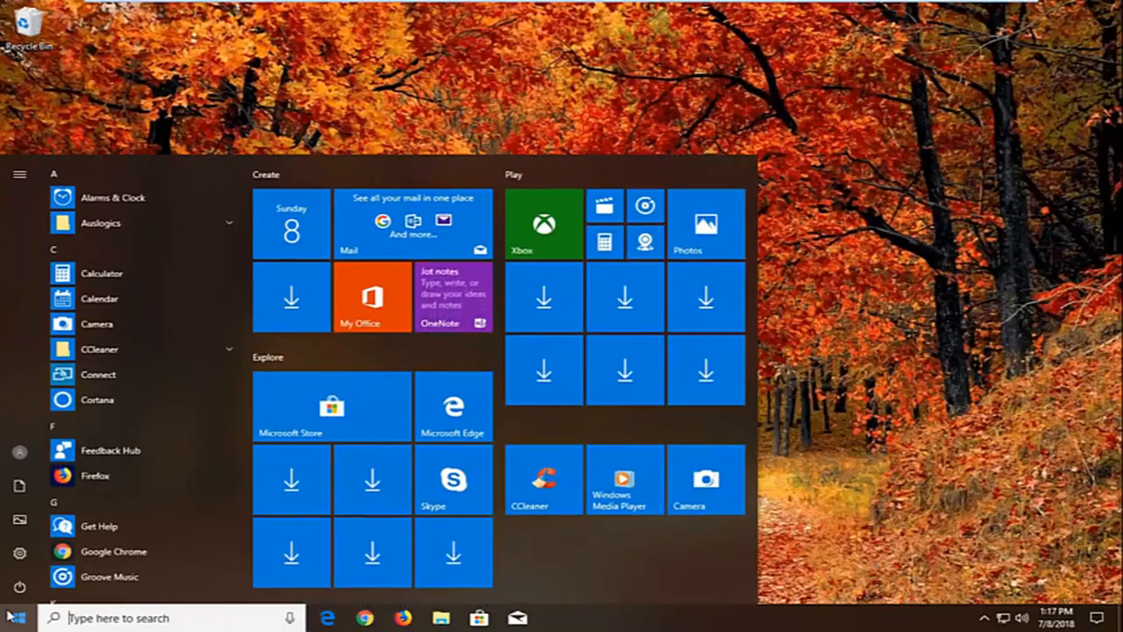
type("serv")
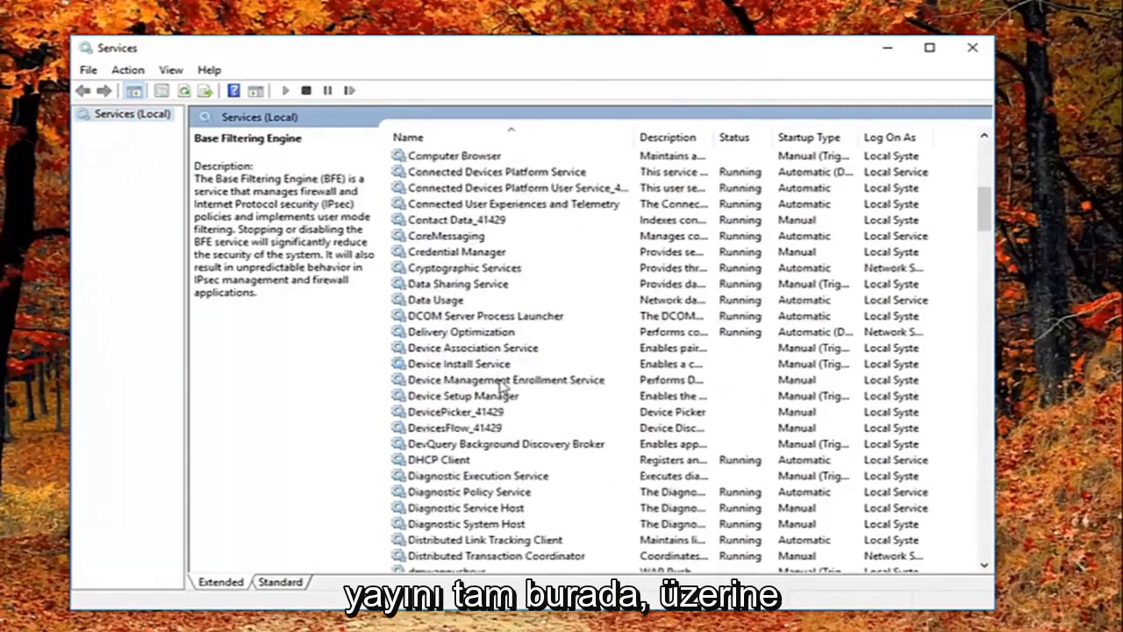
Set Function Discovery Resource Publication to Automatic (Delayed Start), confirm, and close Services.
scroll("down", 3)
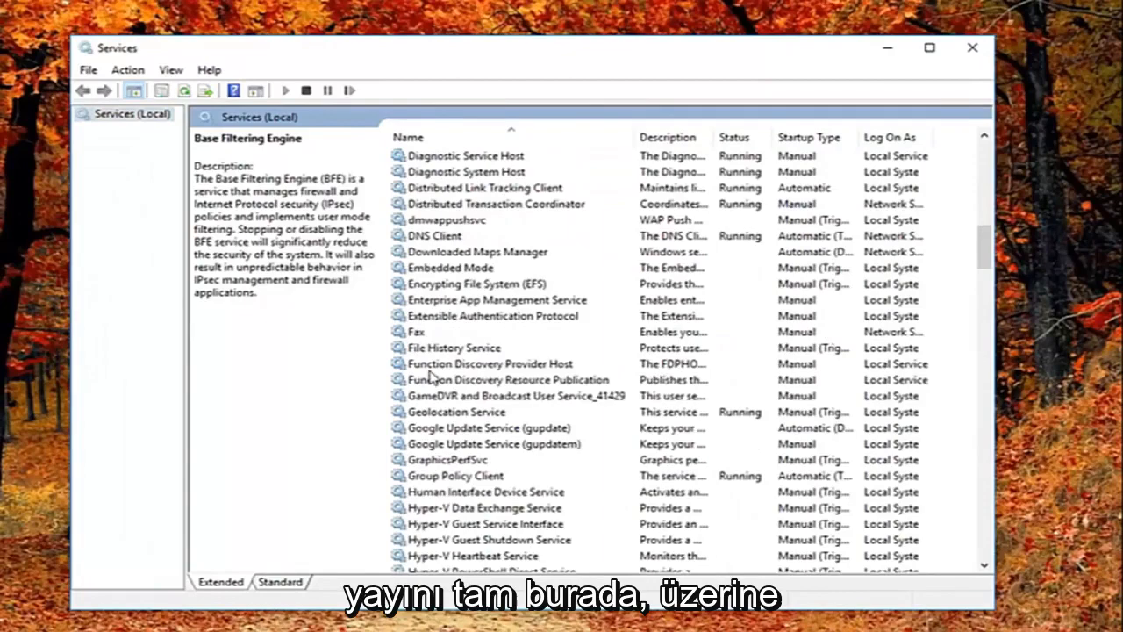
left_click(509, 379)
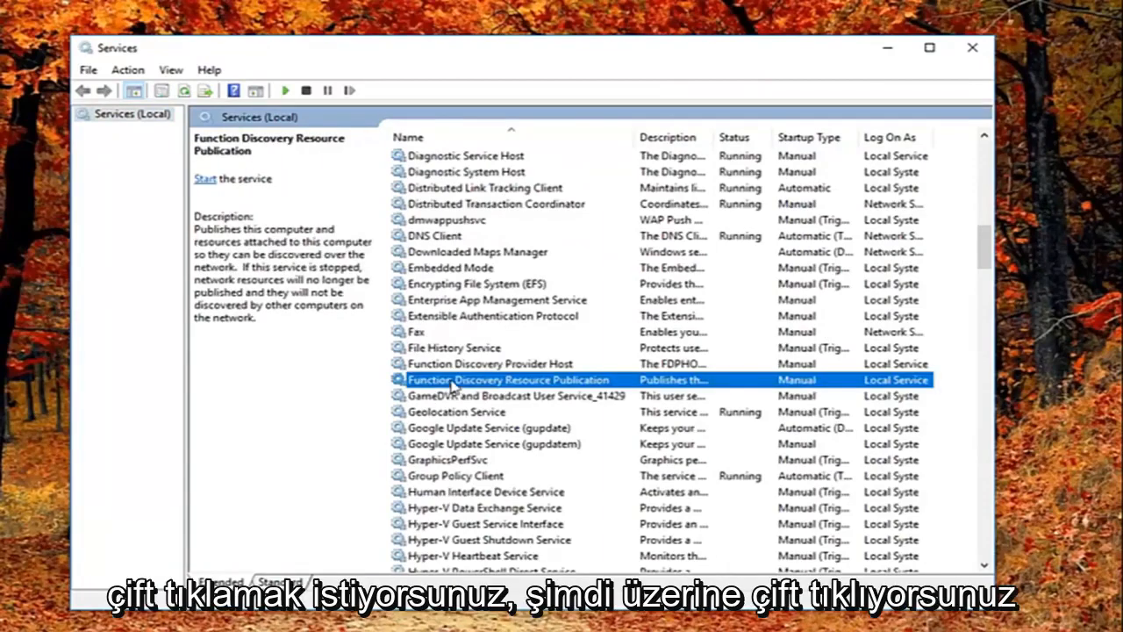
double_click(509, 379)
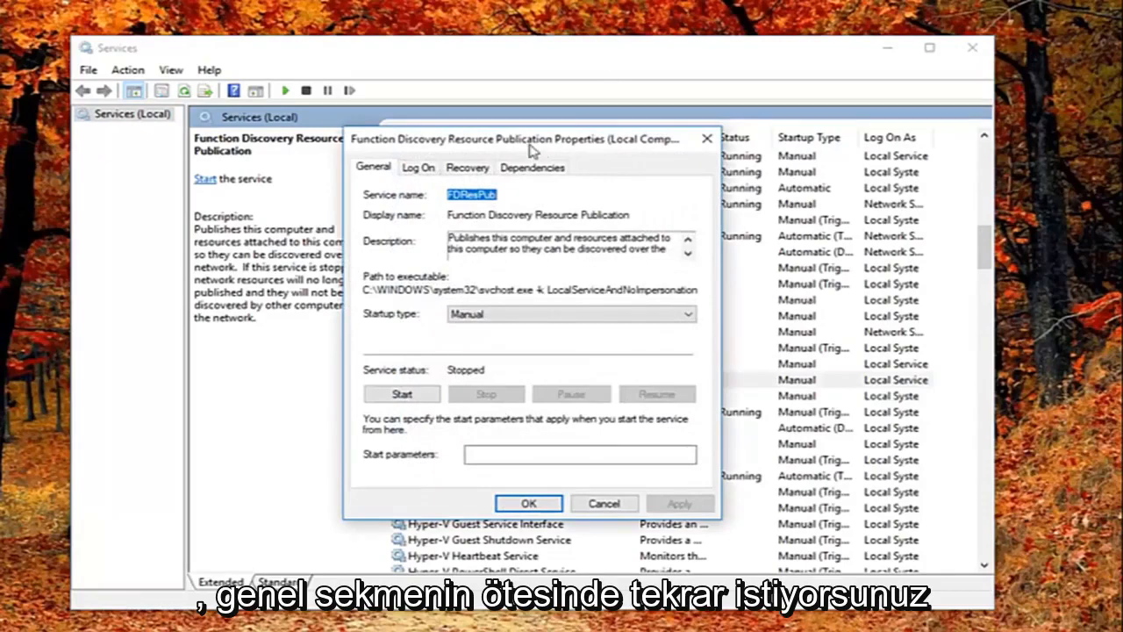
left_click_drag(518, 139, 649, 126)
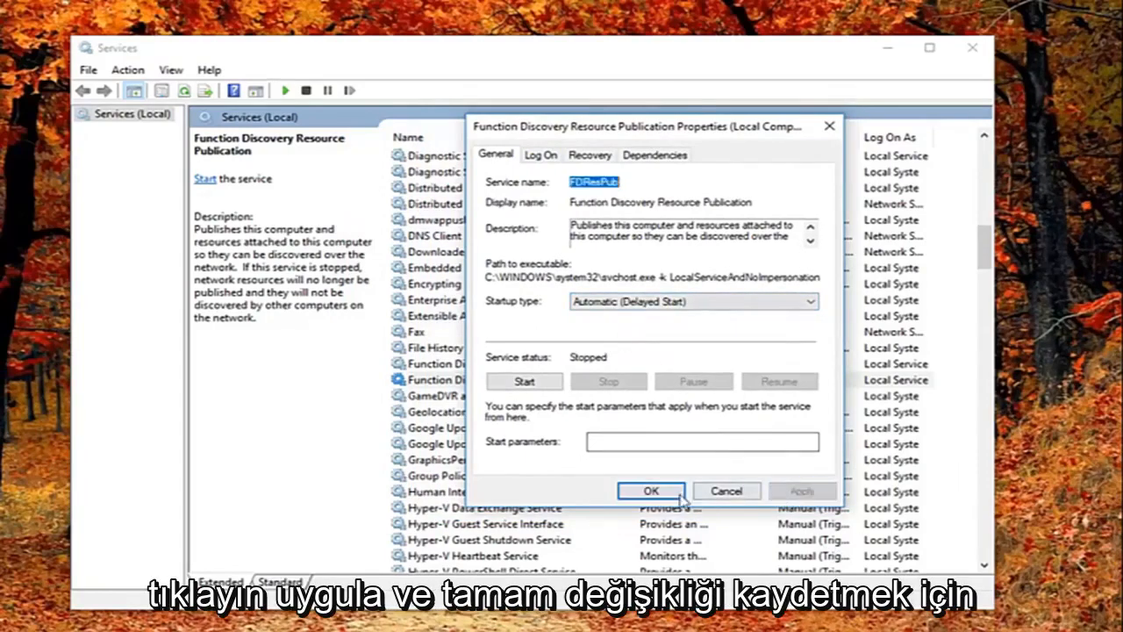
left_click(649, 491)
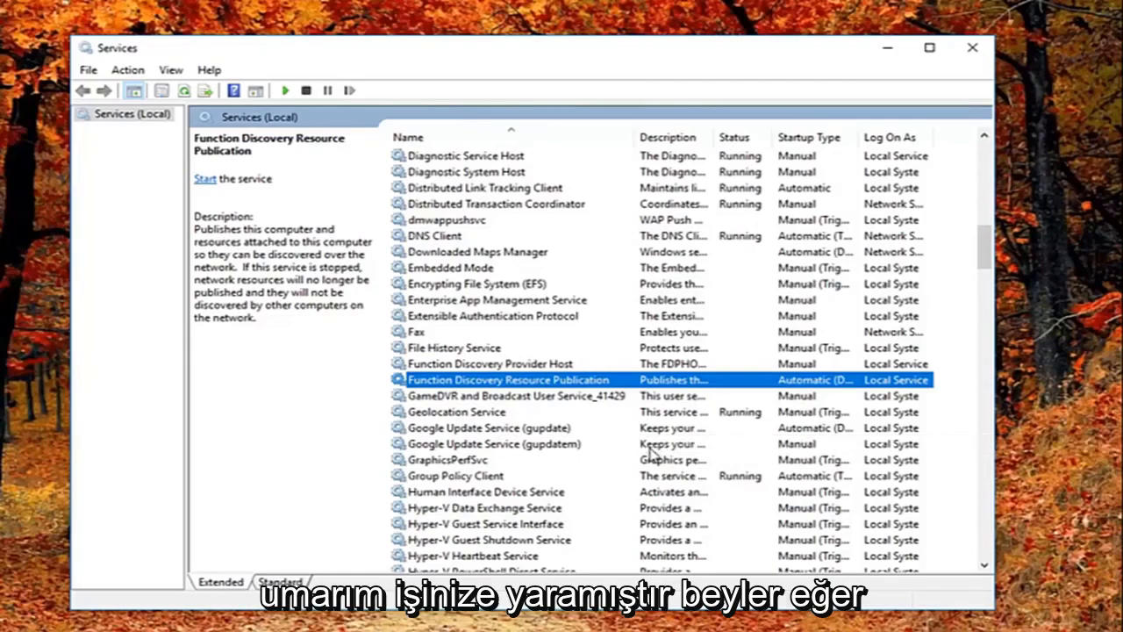
left_click(973, 47)
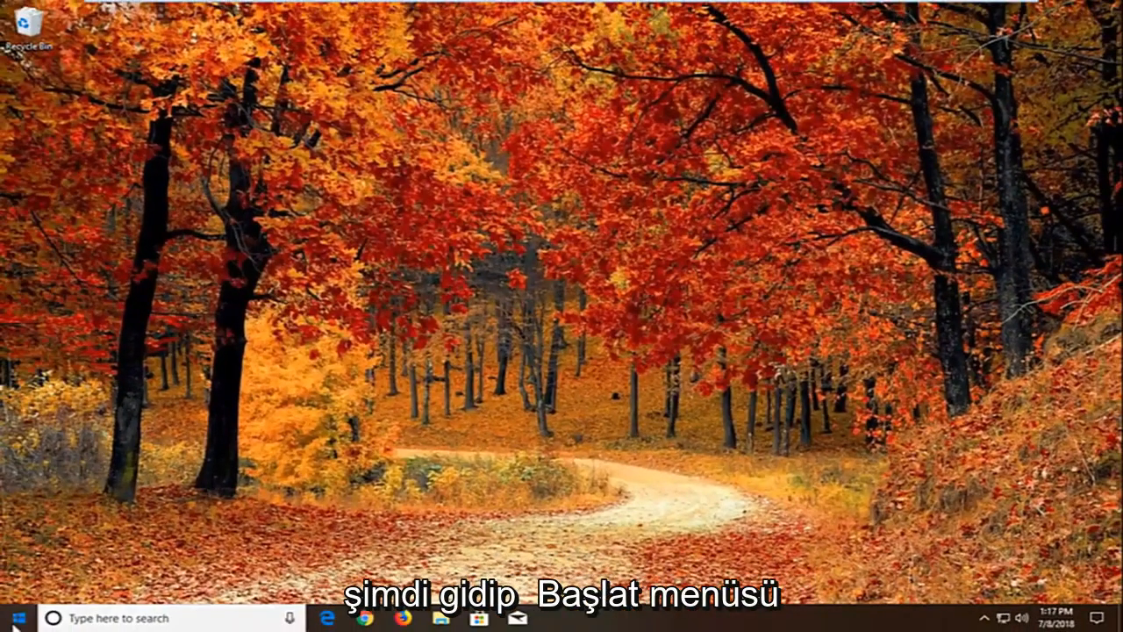
Turn off Allow downloads from other PCs in Delivery Optimization and close Settings.
left_click(14, 617)
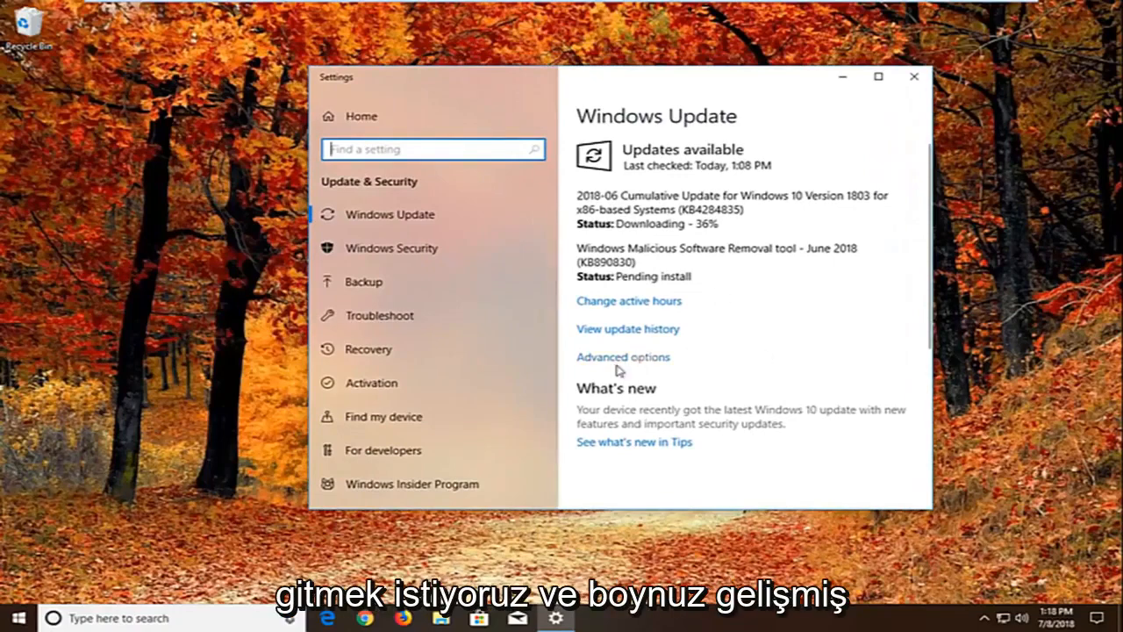
left_click(621, 356)
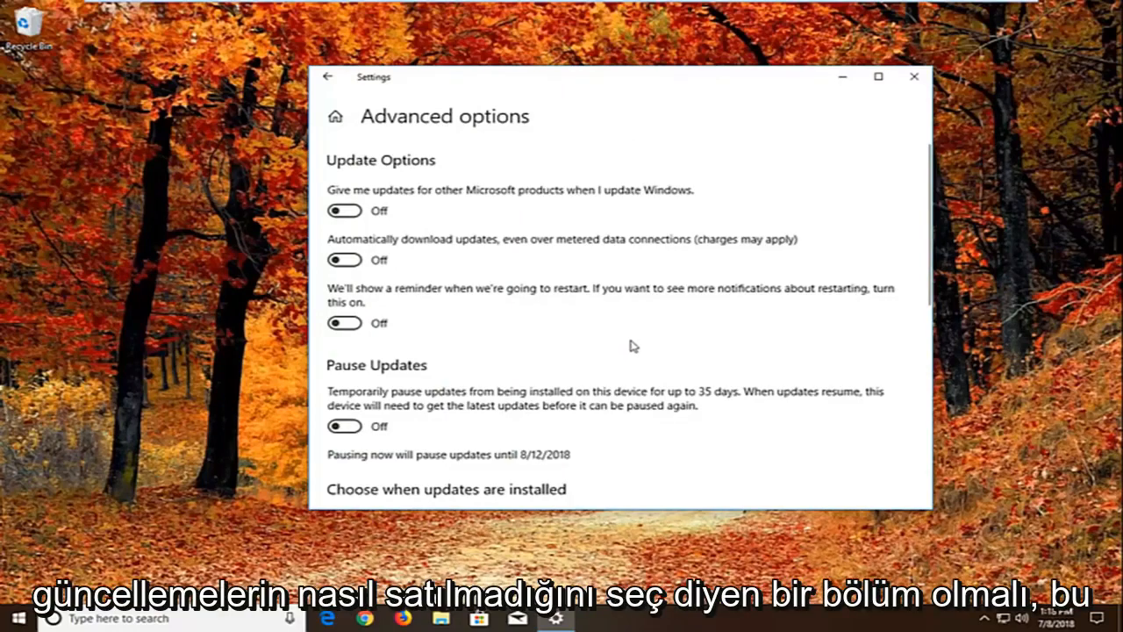
scroll("down", 3)
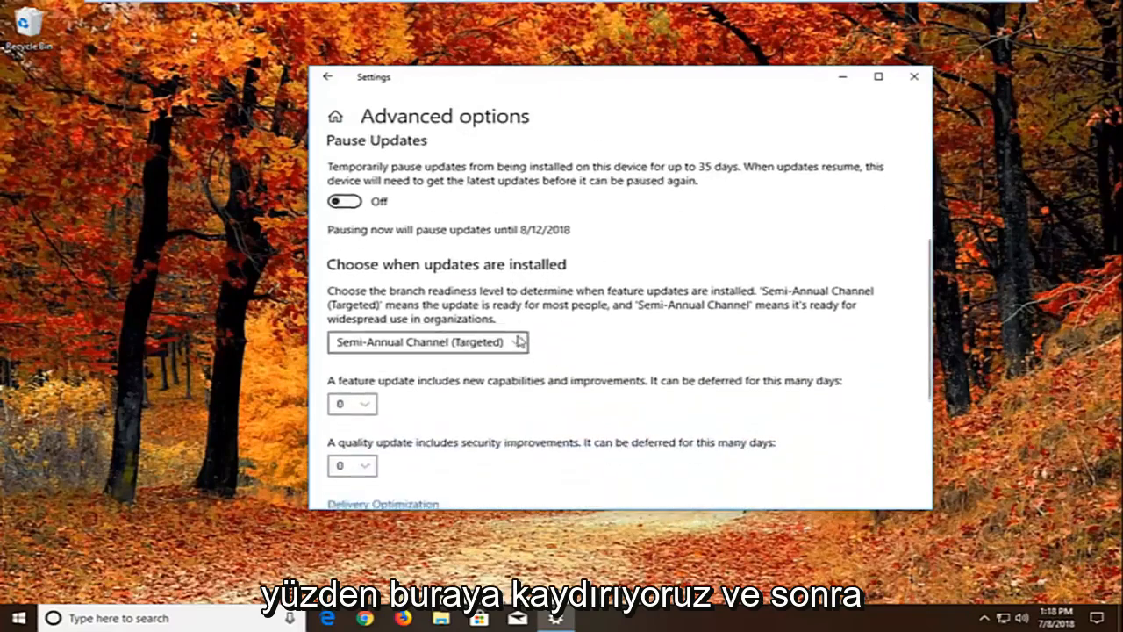
scroll("down", 3)
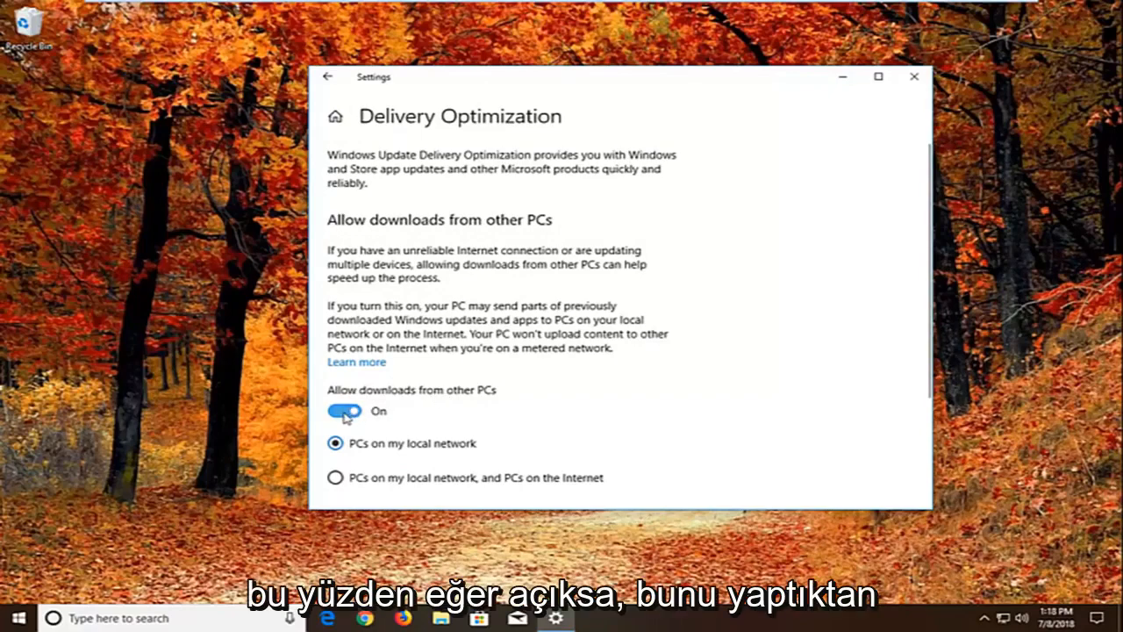
left_click(344, 410)
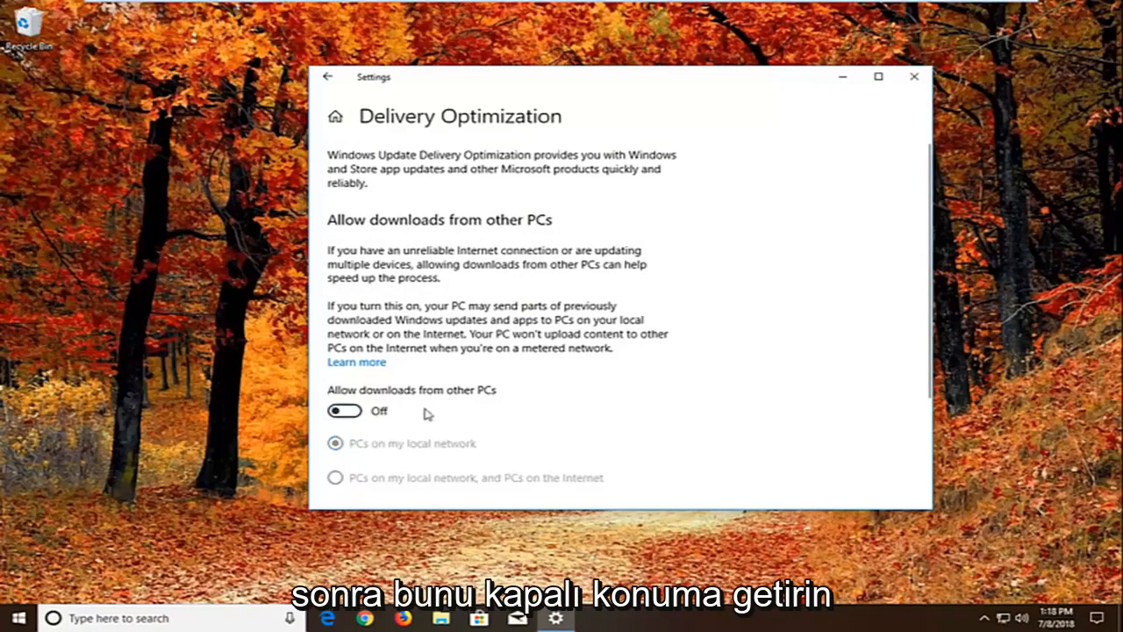
mouse_move(914, 77)
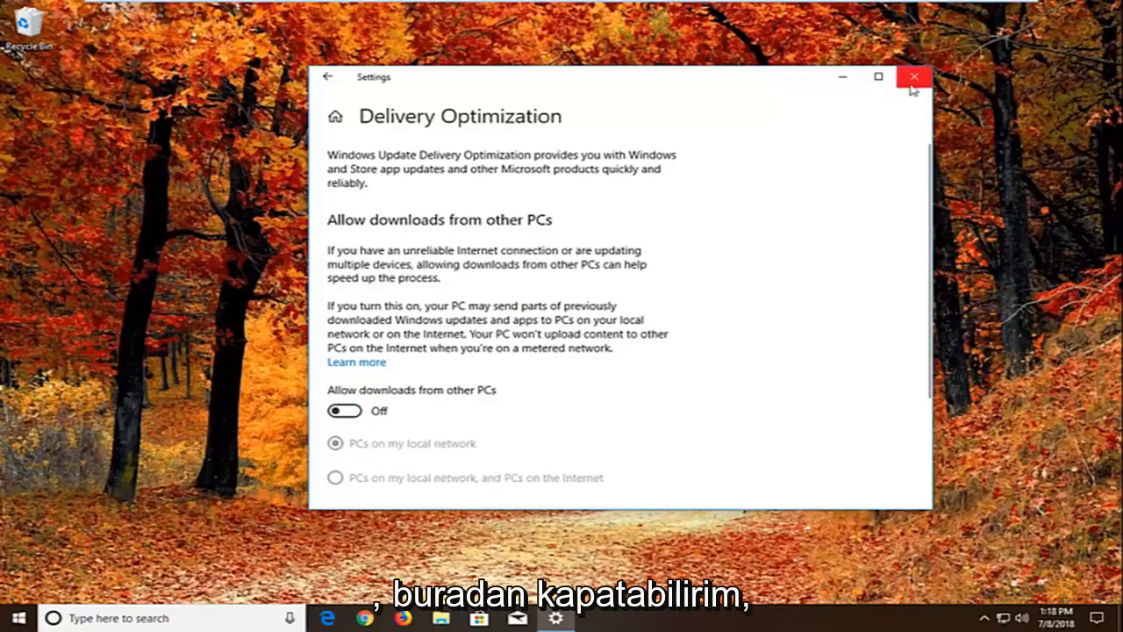
left_click(914, 77)
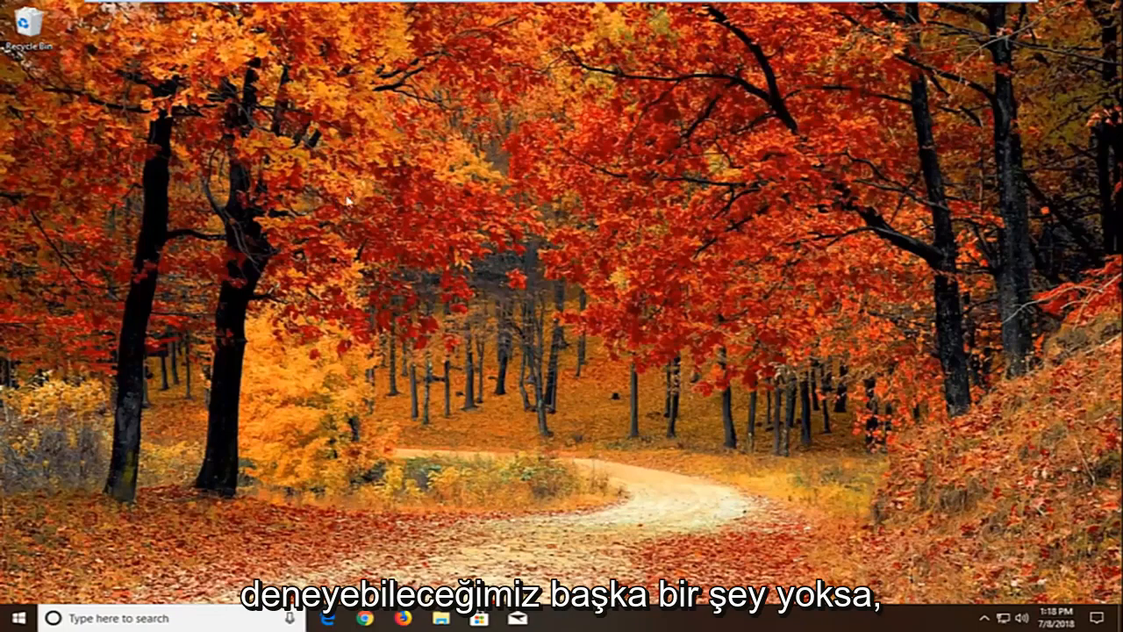
Search Start for troubleshoot, reach the Troubleshoot page and scroll to Windows Store Apps.
left_click(14, 618)
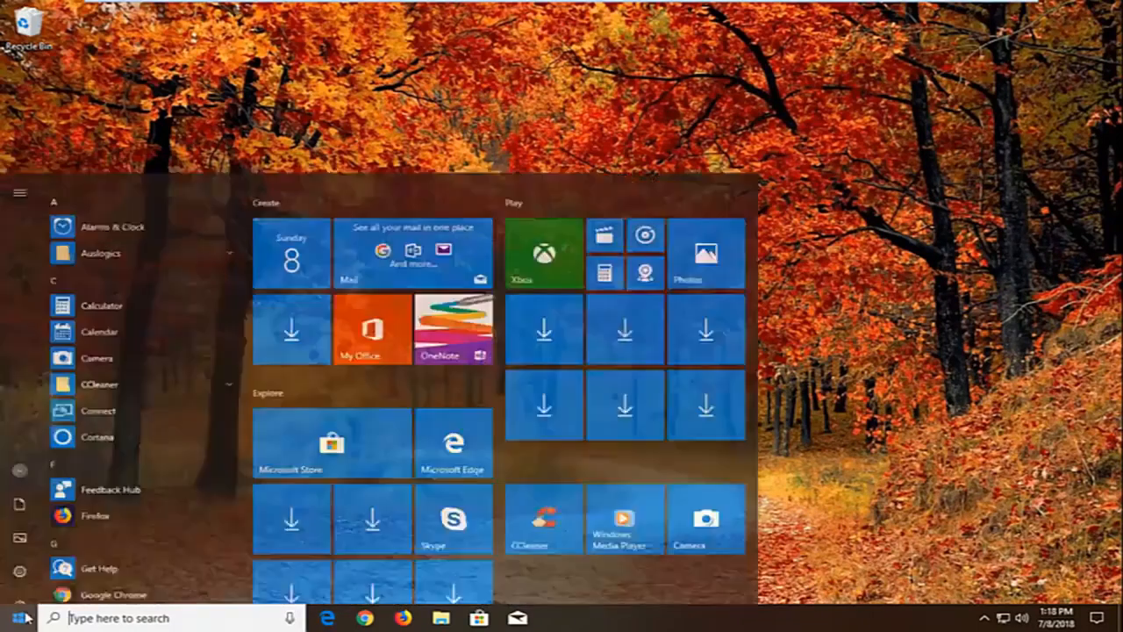
type("teroubleshoot")
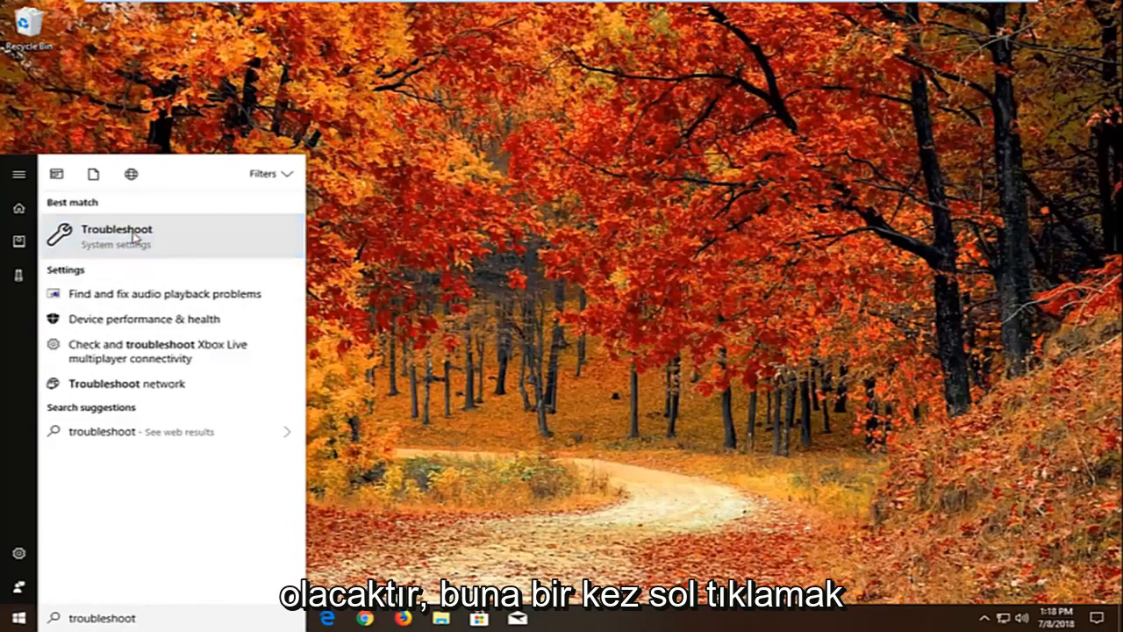
left_click(116, 235)
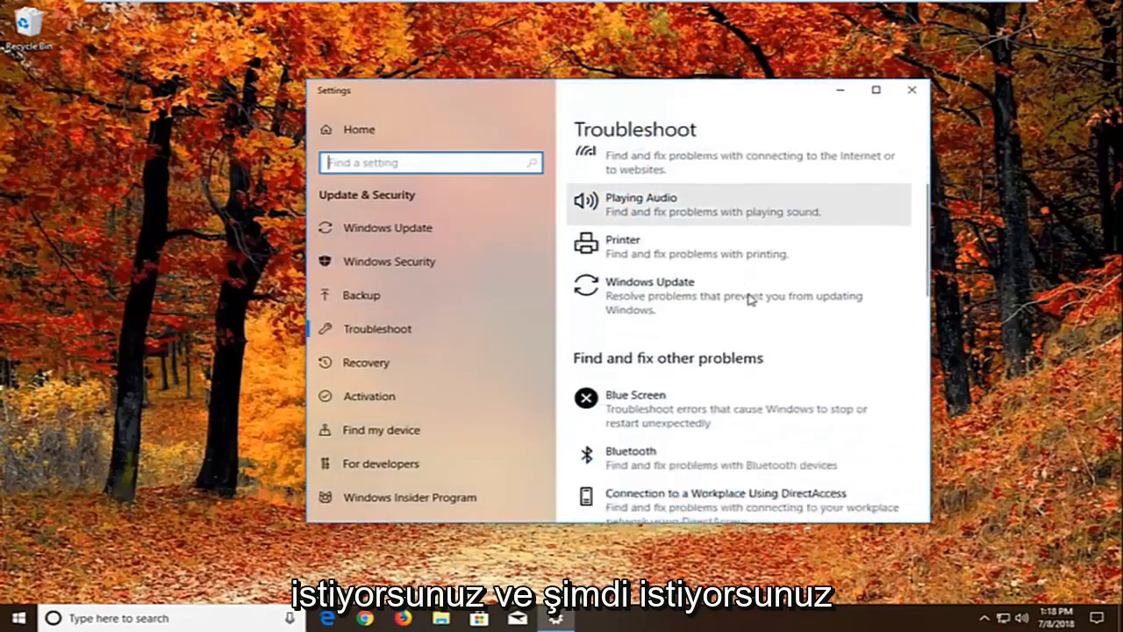
scroll("down", 3)
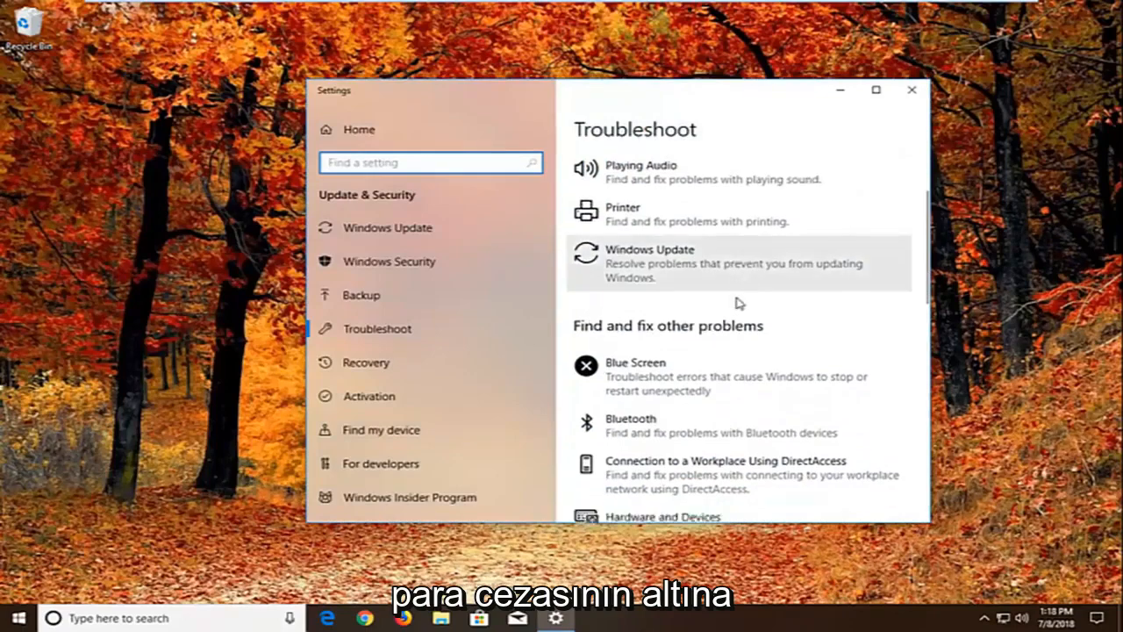
scroll("down", 3)
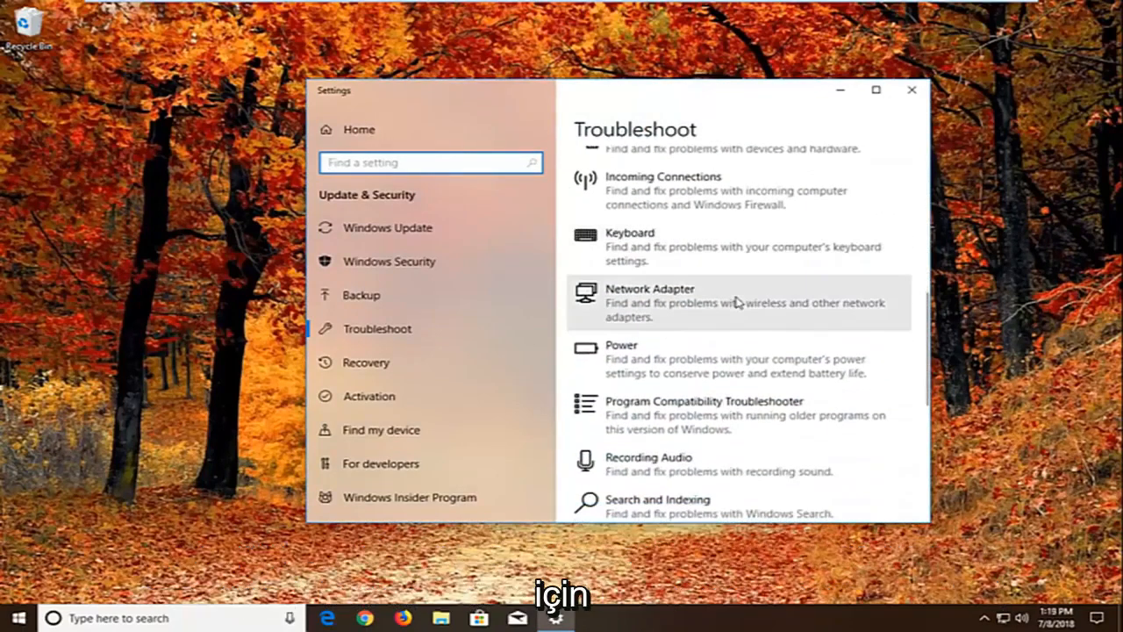
scroll("down", 3)
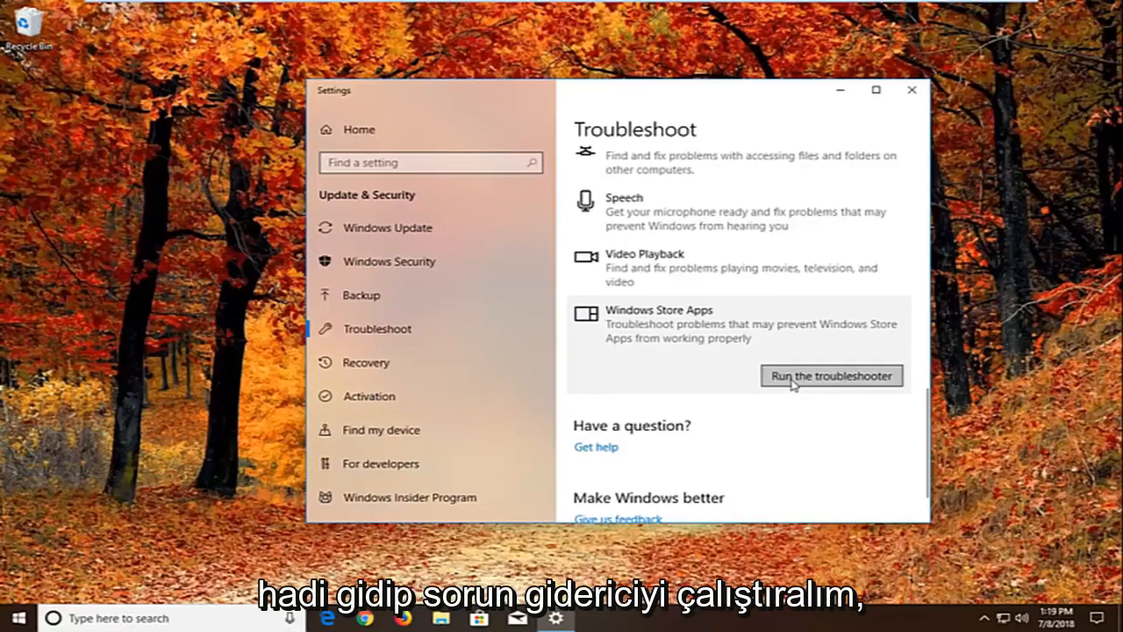
Run the Windows Store Apps troubleshooter past the sign-in and reset steps, then close it.
left_click(830, 375)
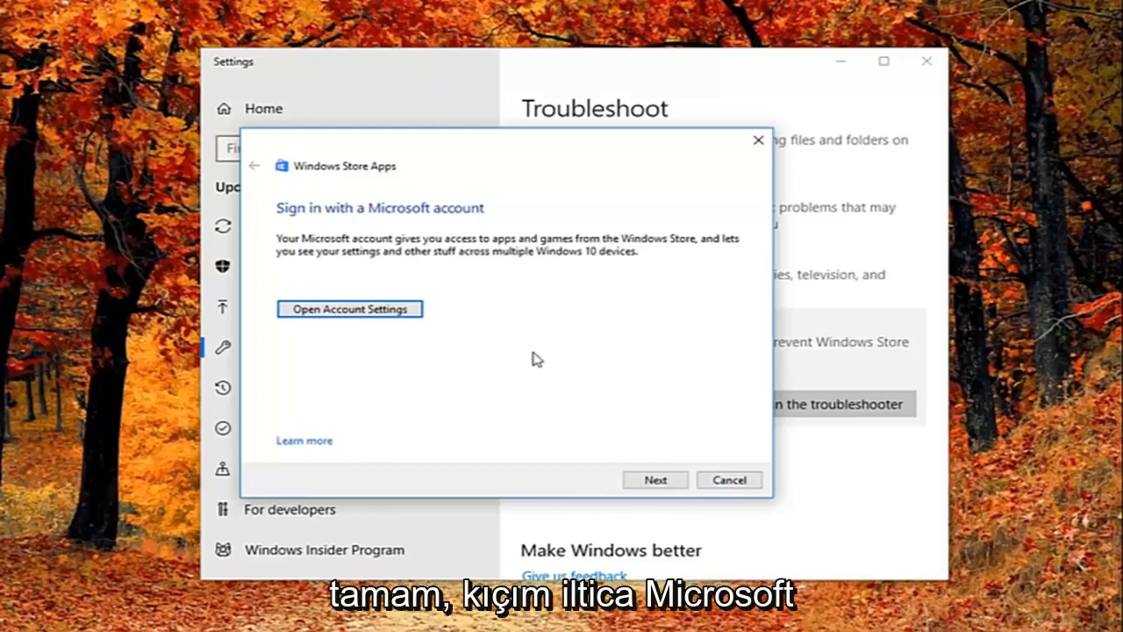
mouse_move(516, 396)
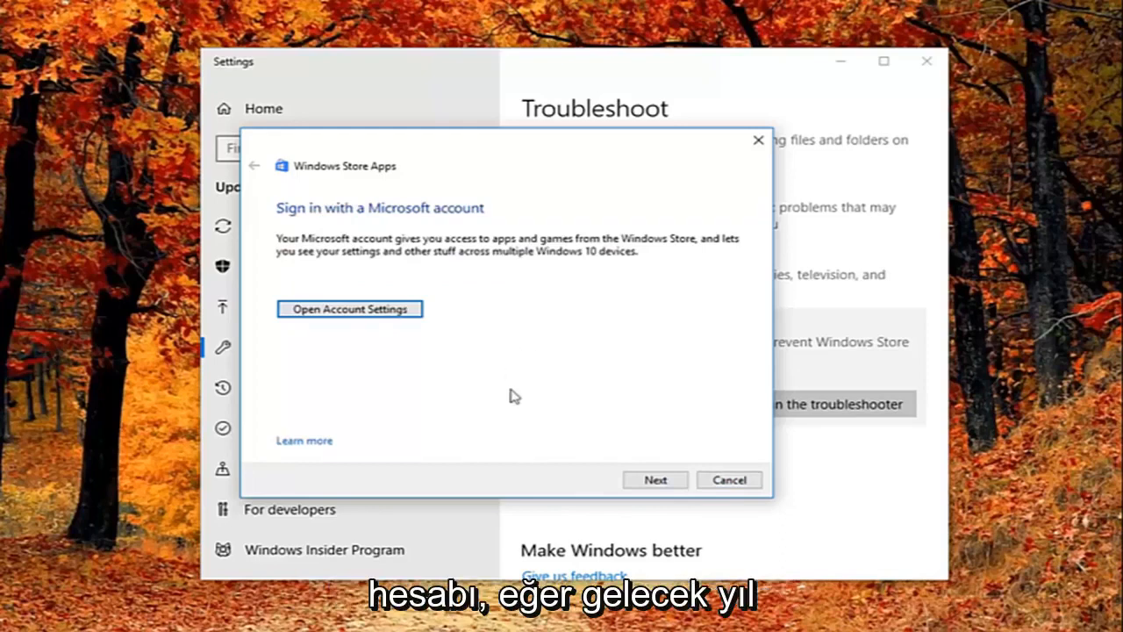
left_click(655, 480)
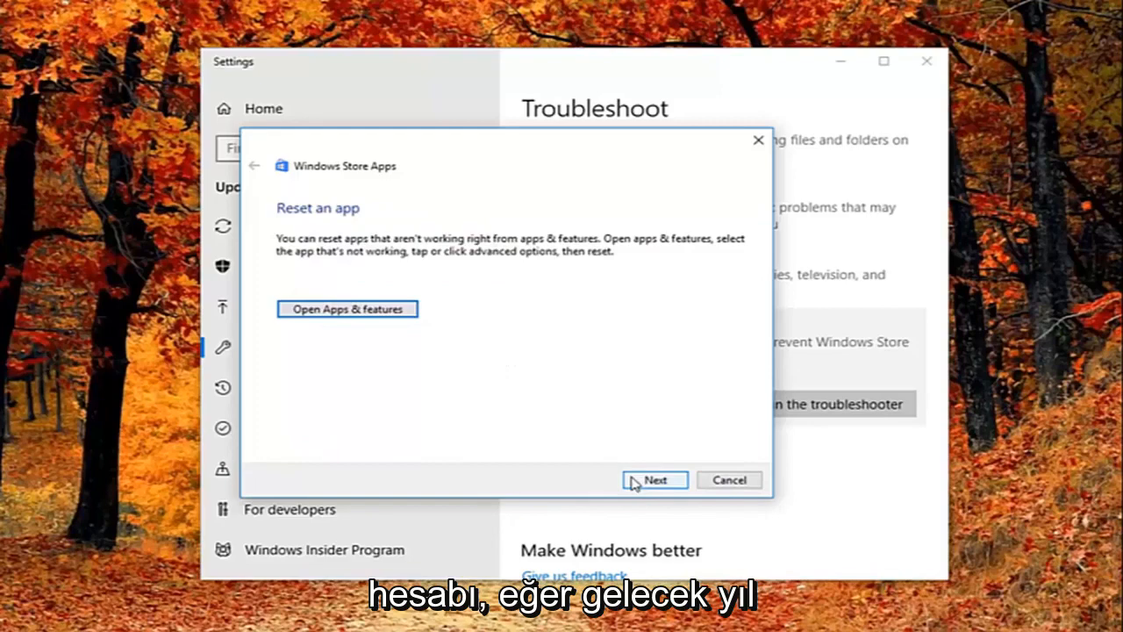
mouse_move(513, 439)
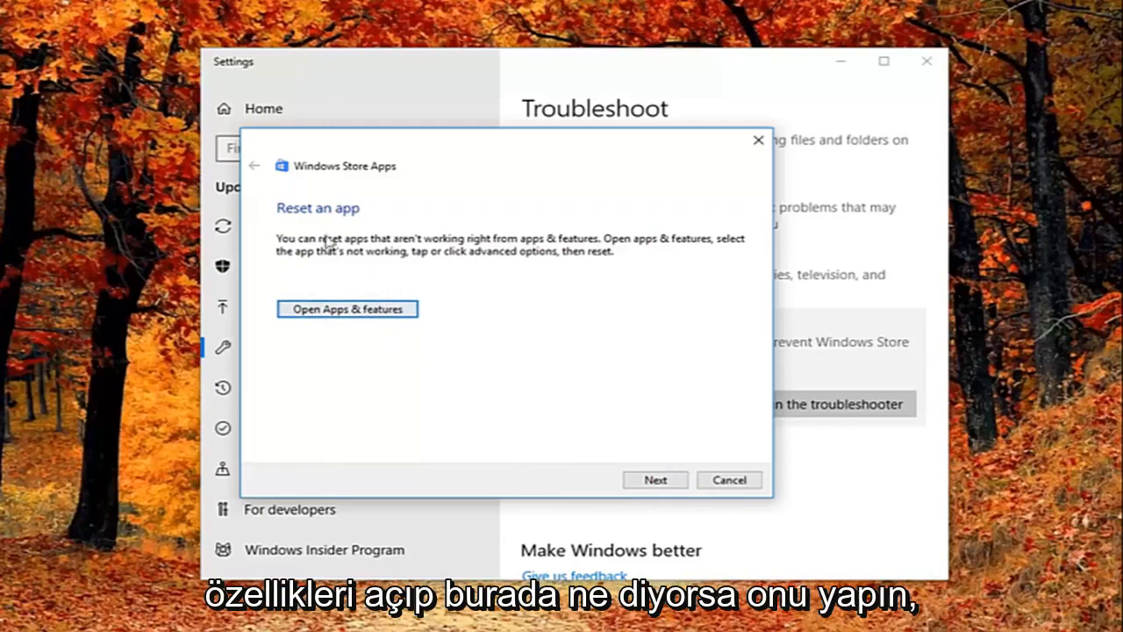
left_click(655, 480)
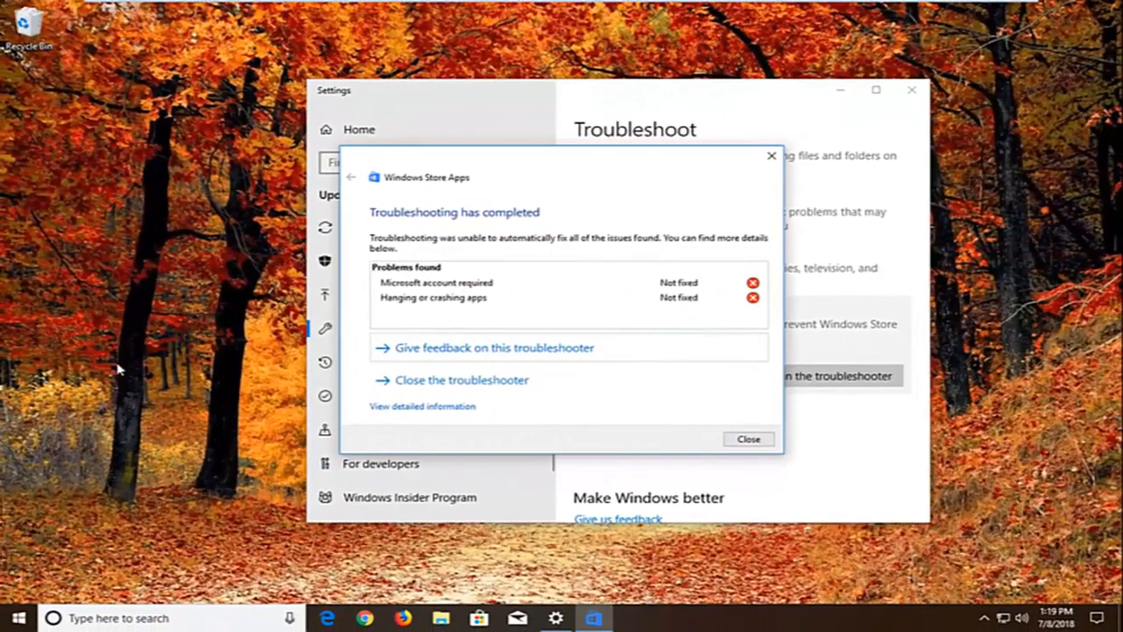
mouse_move(442, 305)
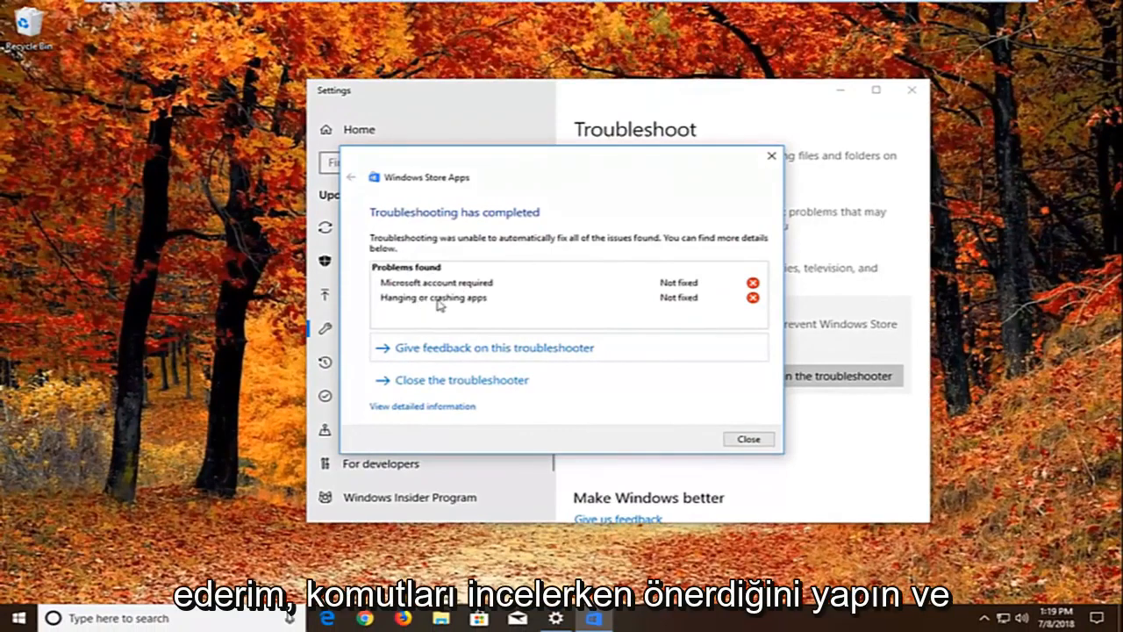
mouse_move(447, 307)
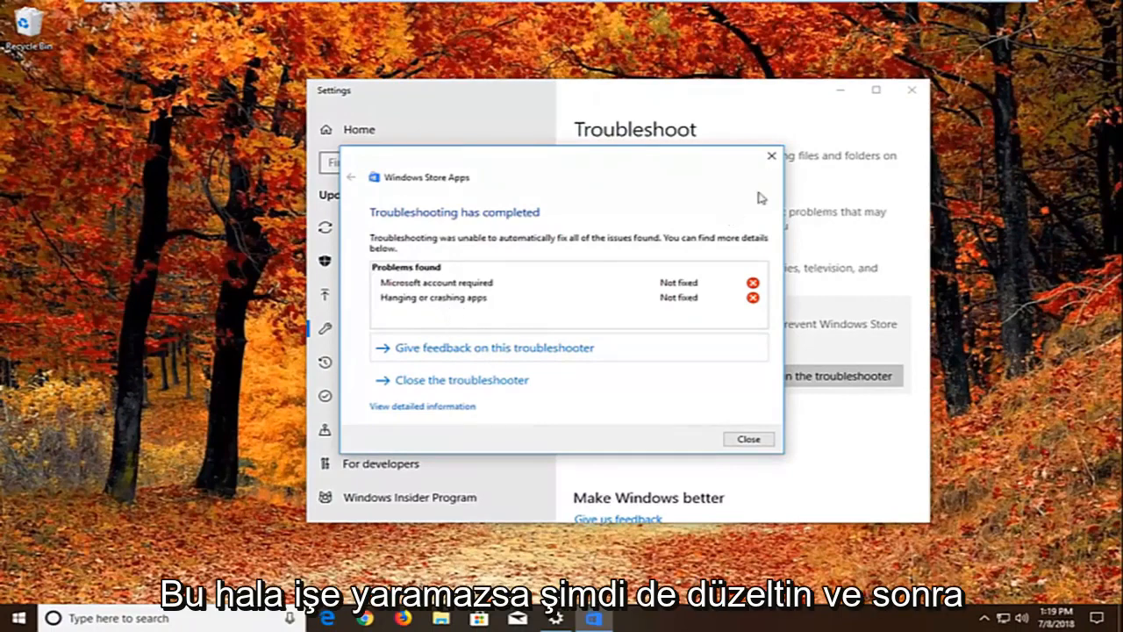
left_click(748, 438)
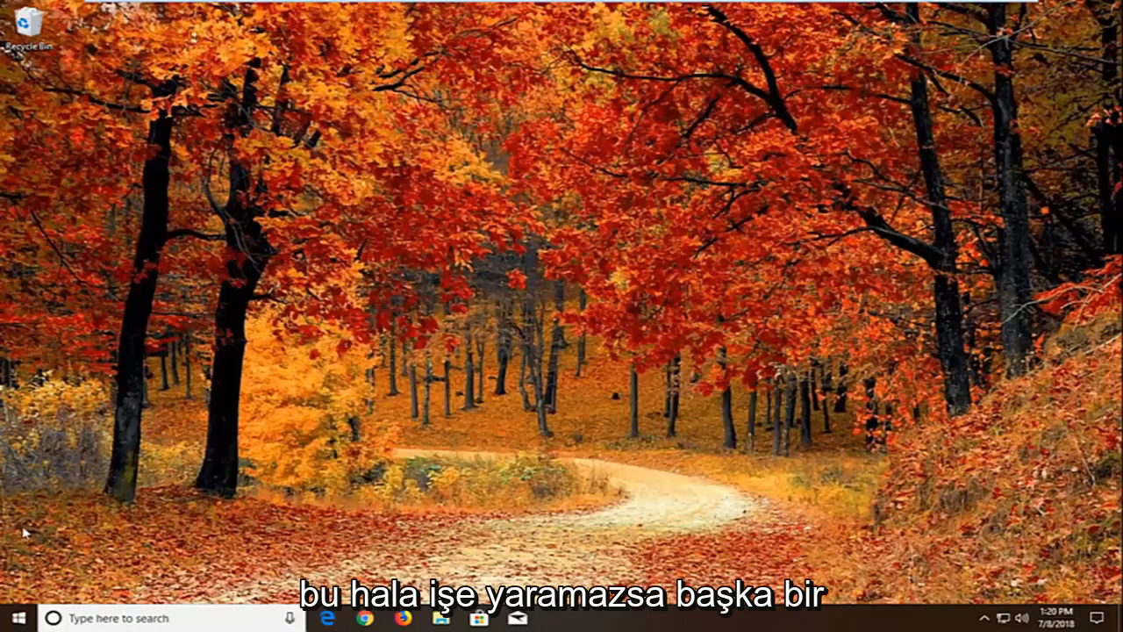
Launch Component Services, expand Computers and bring up the actions for My Computer.
left_click(14, 618)
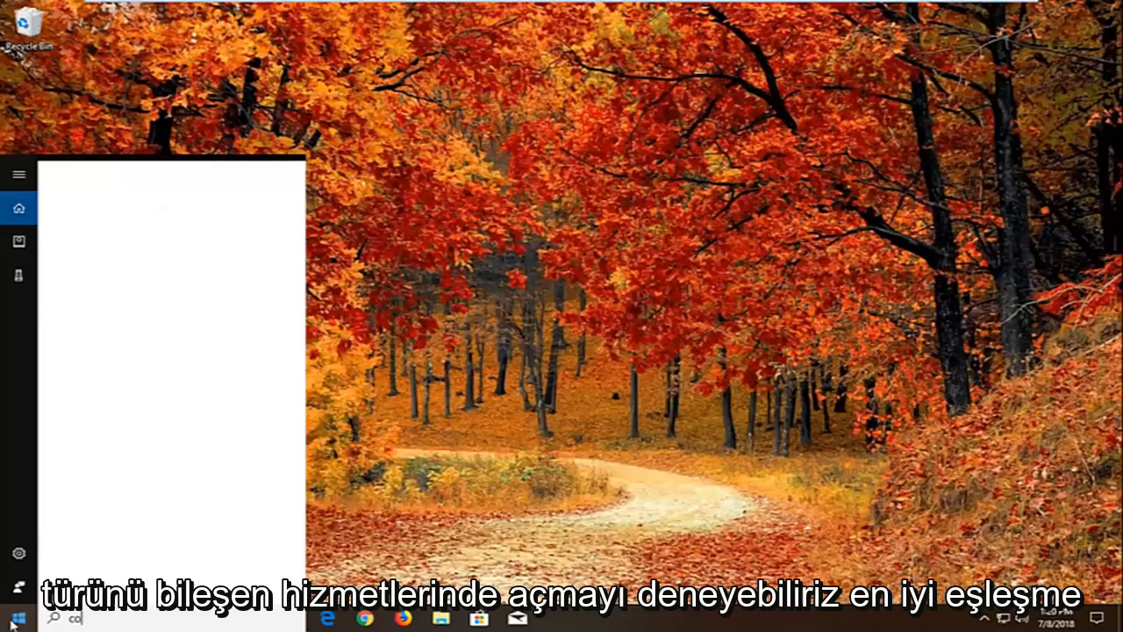
type("component services")
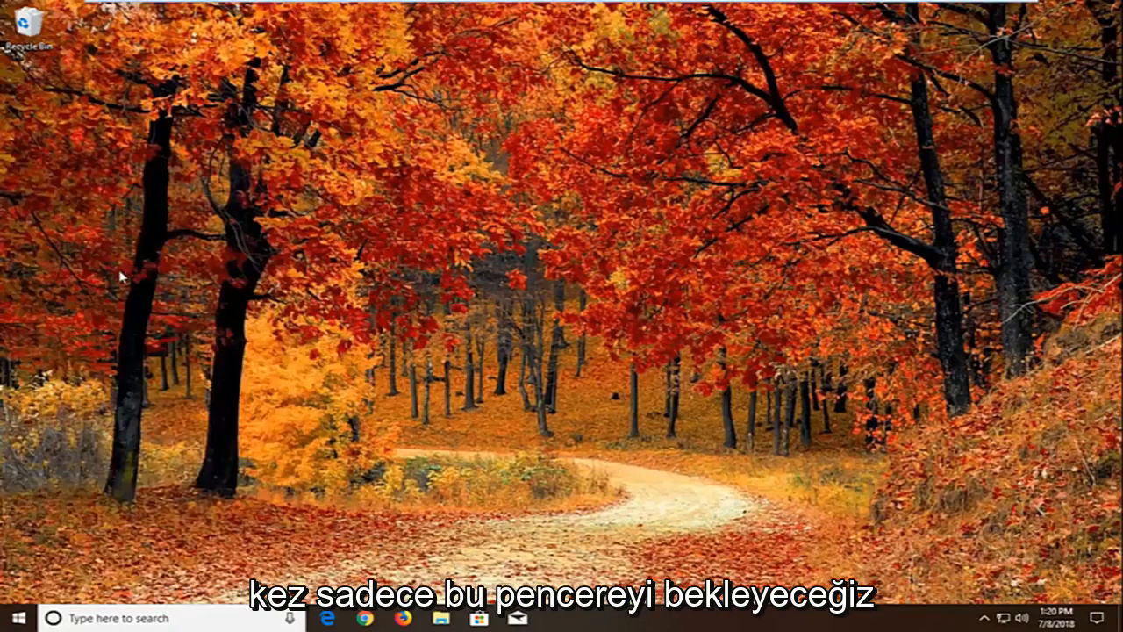
mouse_move(140, 272)
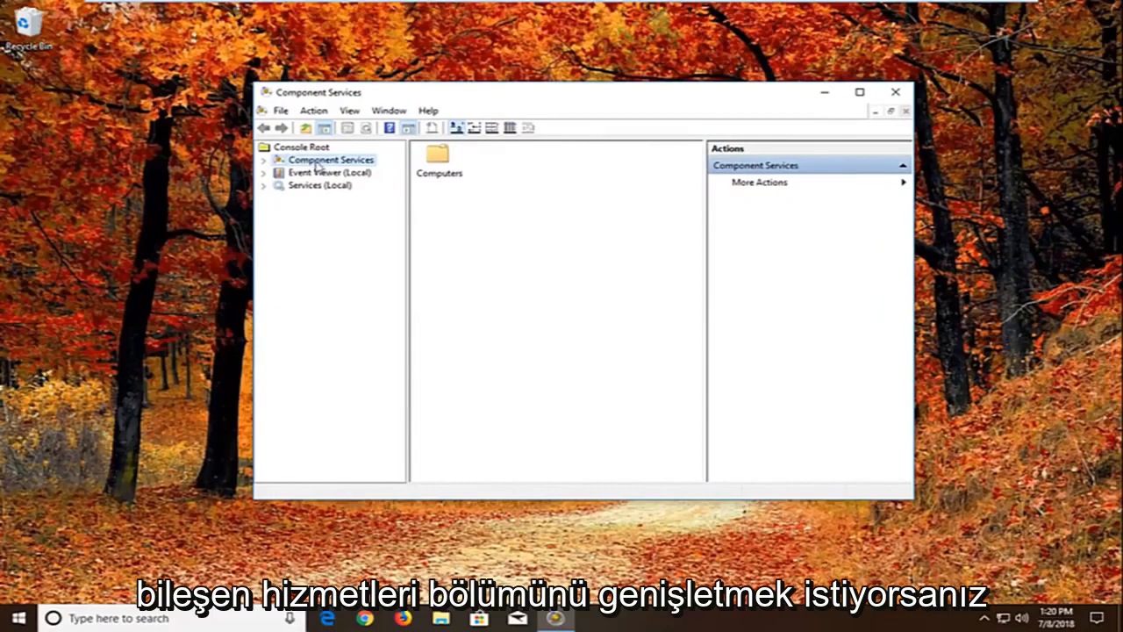
left_click(264, 160)
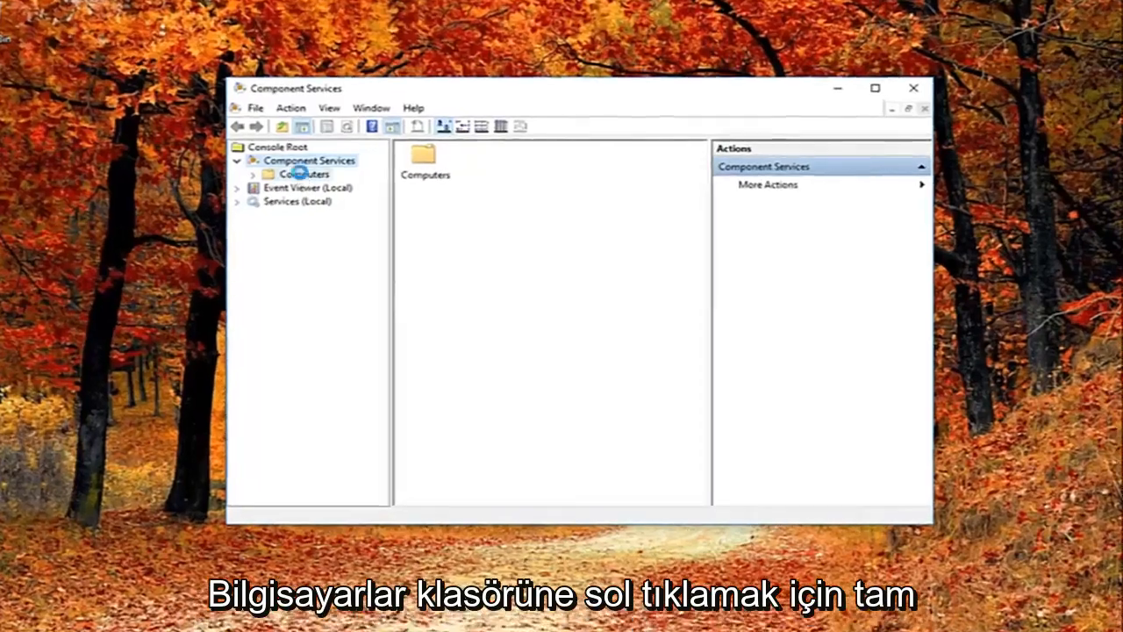
left_click(301, 174)
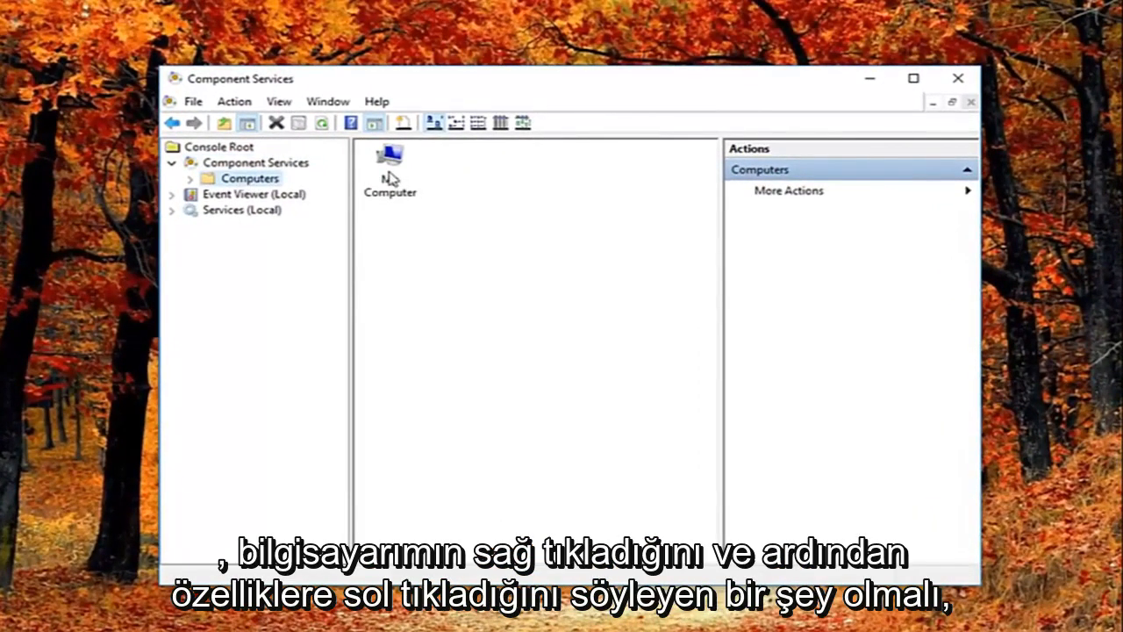
right_click(390, 162)
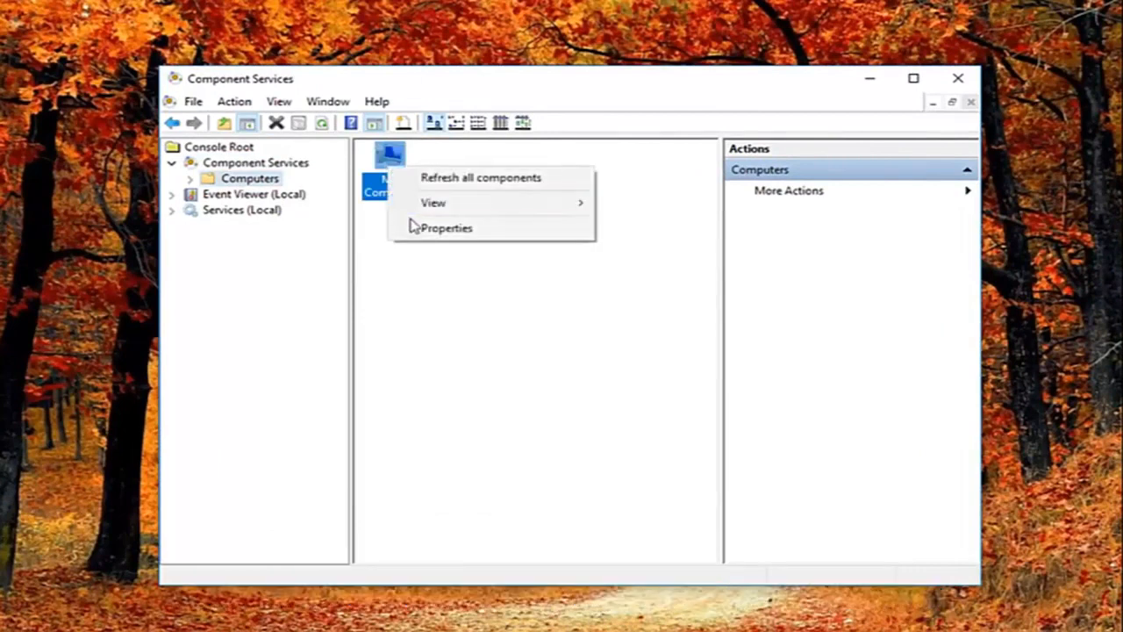
In My Computer's Default Properties, uncheck Enable Distributed COM, confirm the machine-wide change and close.
left_click(445, 228)
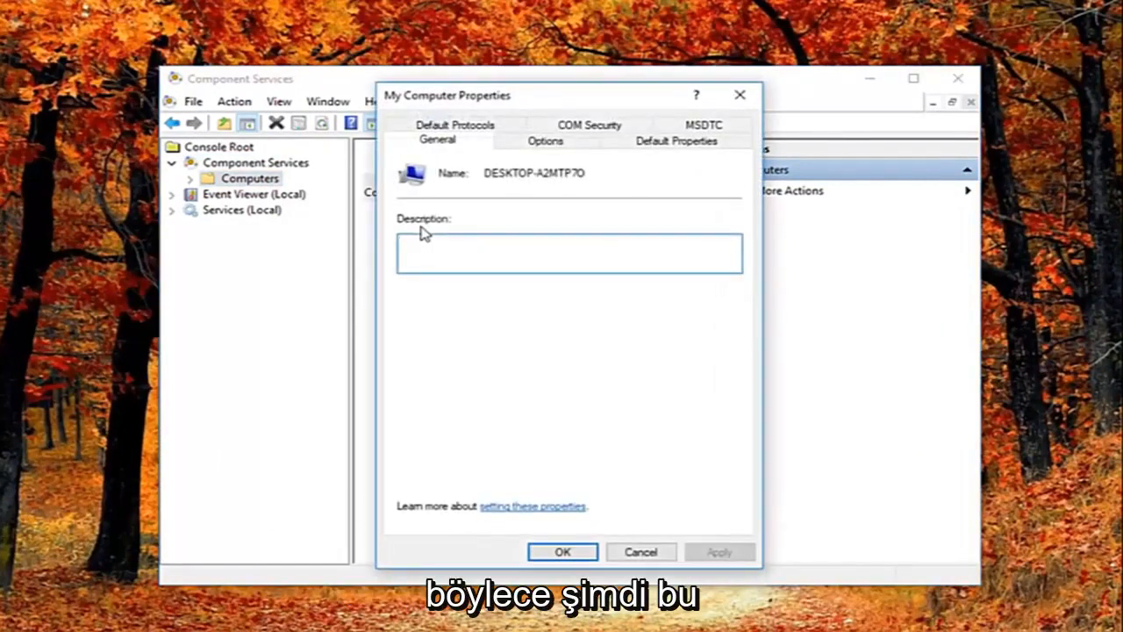
mouse_move(438, 186)
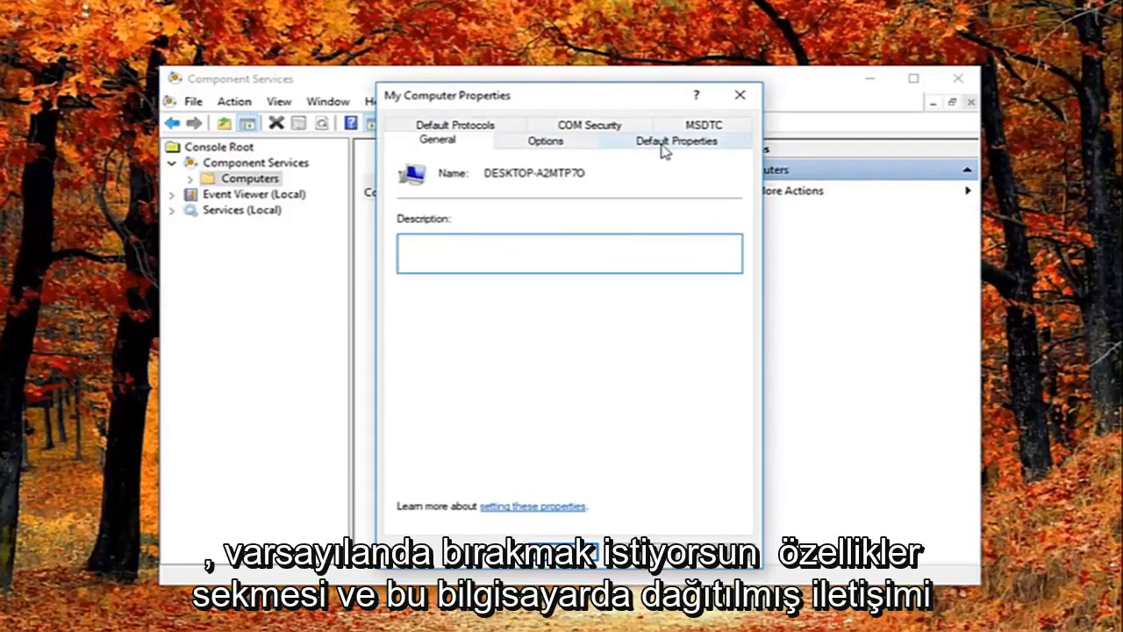
left_click(676, 141)
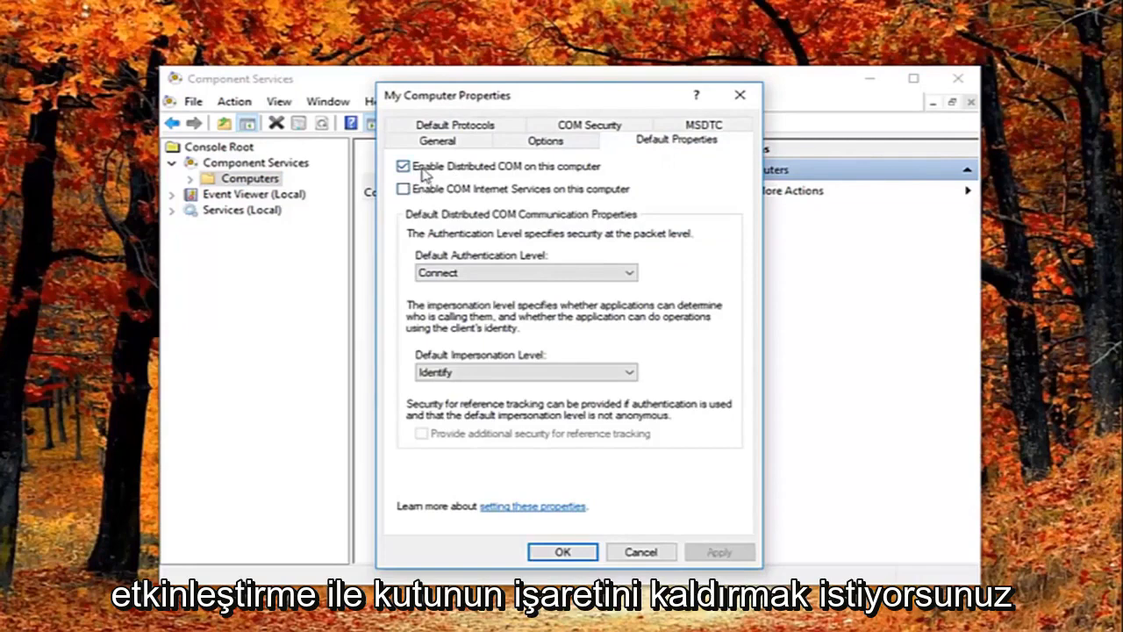
mouse_move(454, 174)
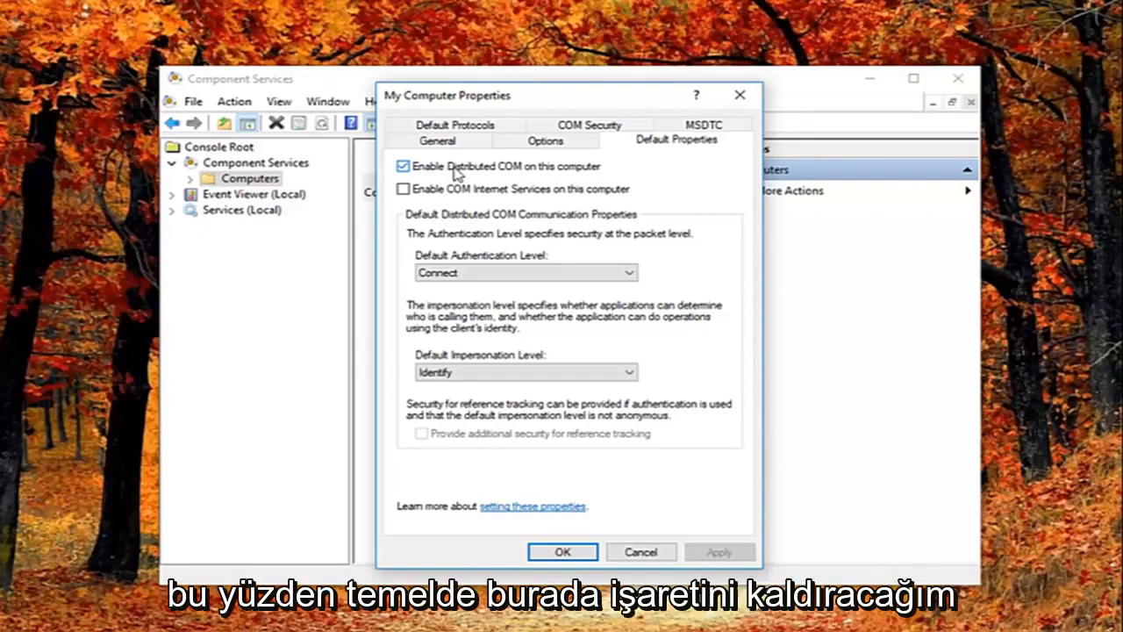
left_click(404, 165)
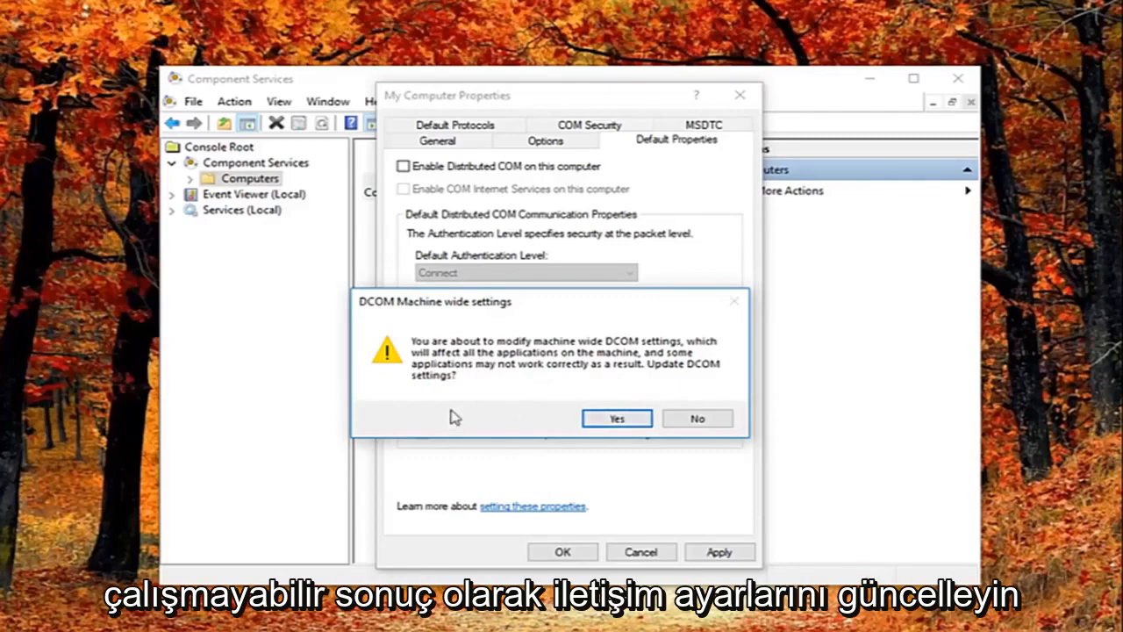
left_click(616, 418)
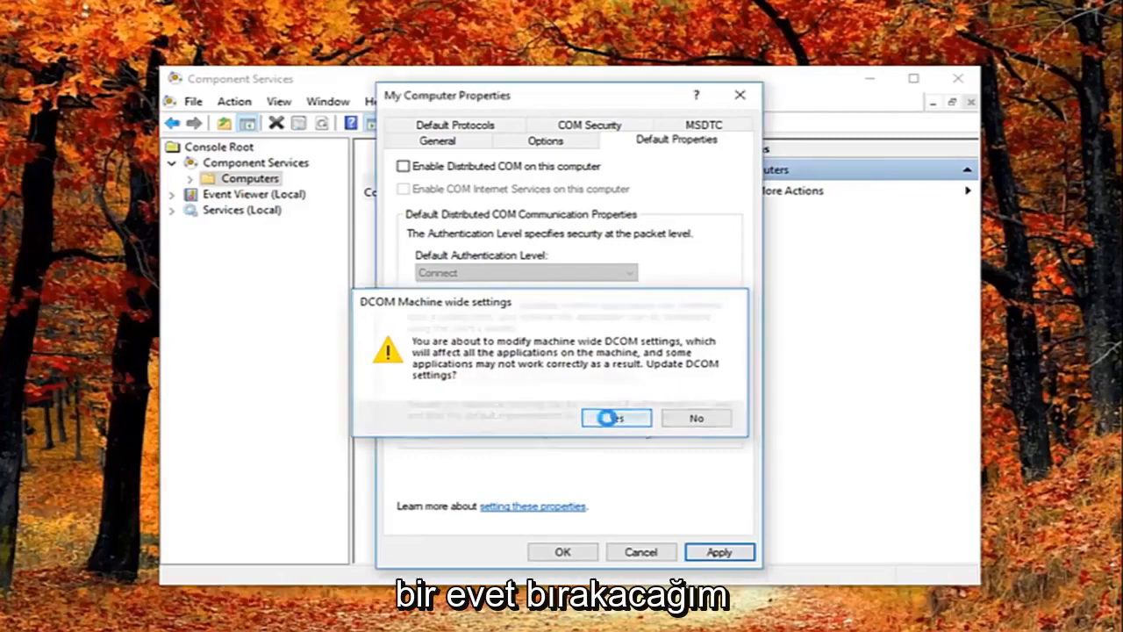
left_click(616, 417)
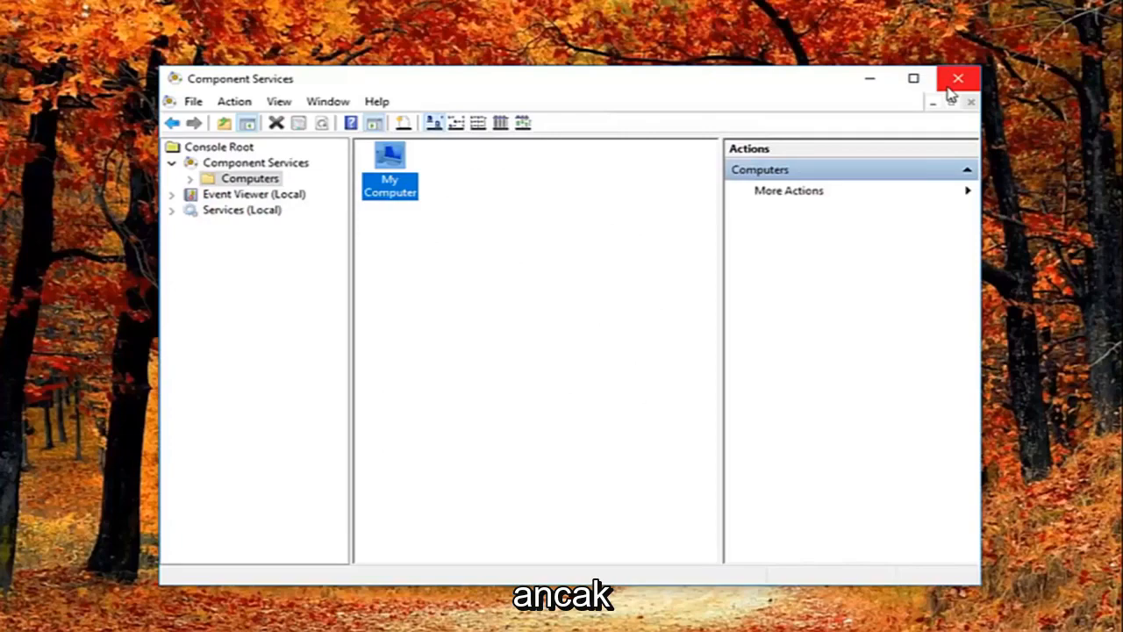
Close the Component Services window, returning to the desktop.
left_click(958, 77)
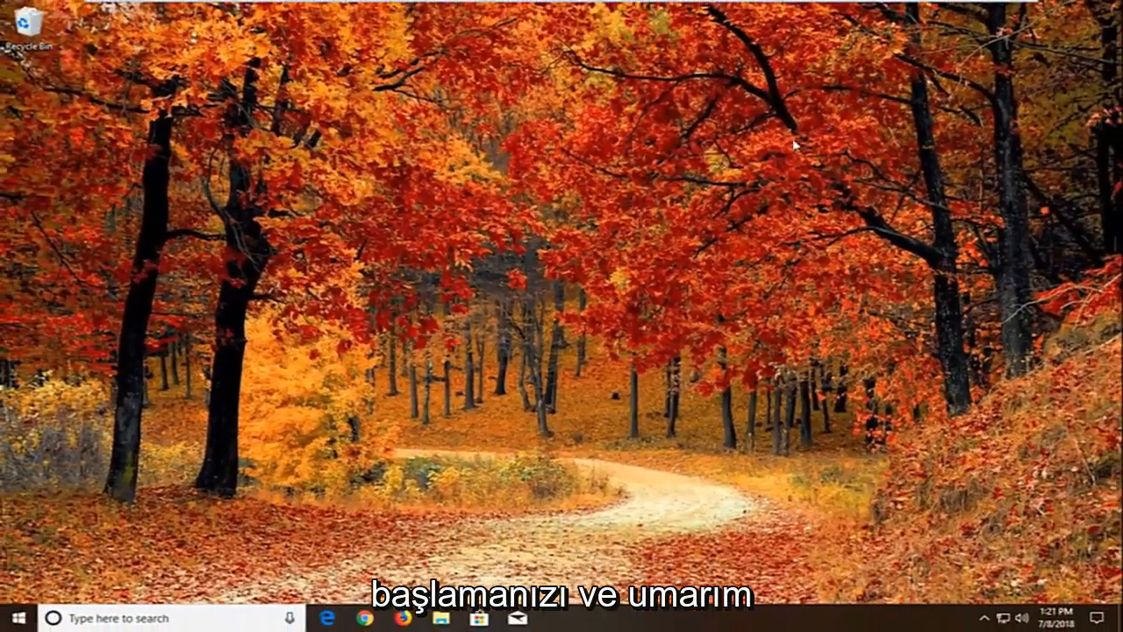